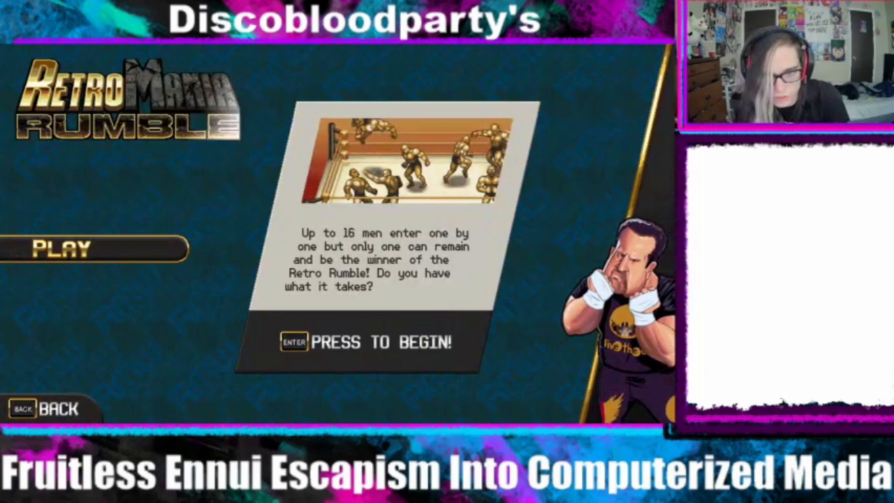
key(enter)
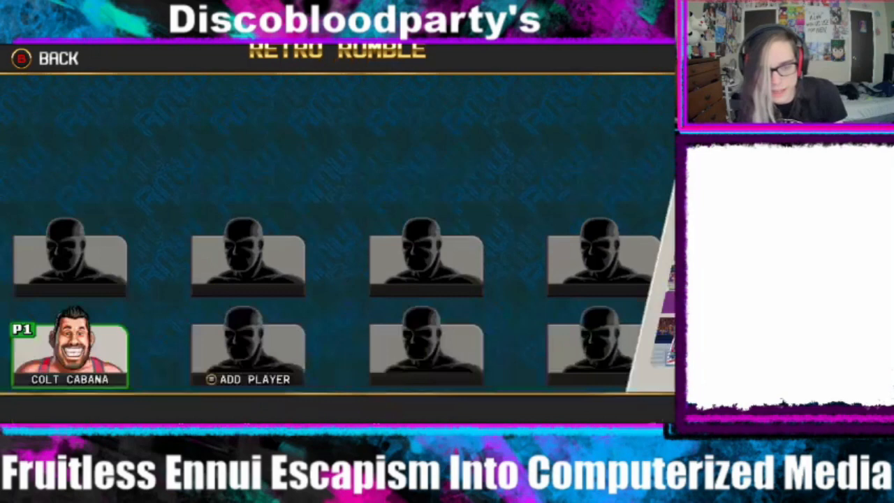